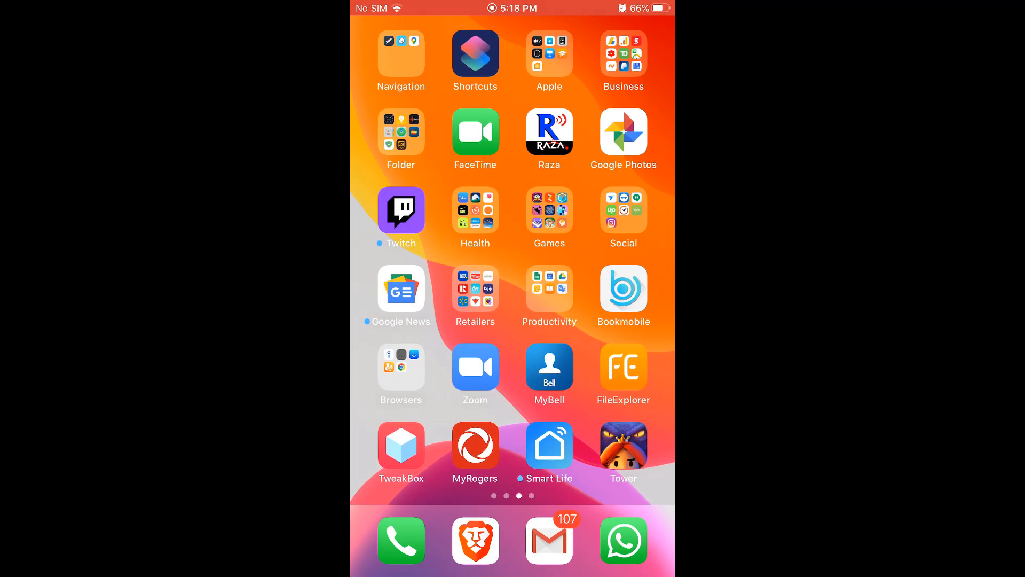
# Swipe across the home screen pages toward the App Store icon.
pyautogui.hscroll(3)
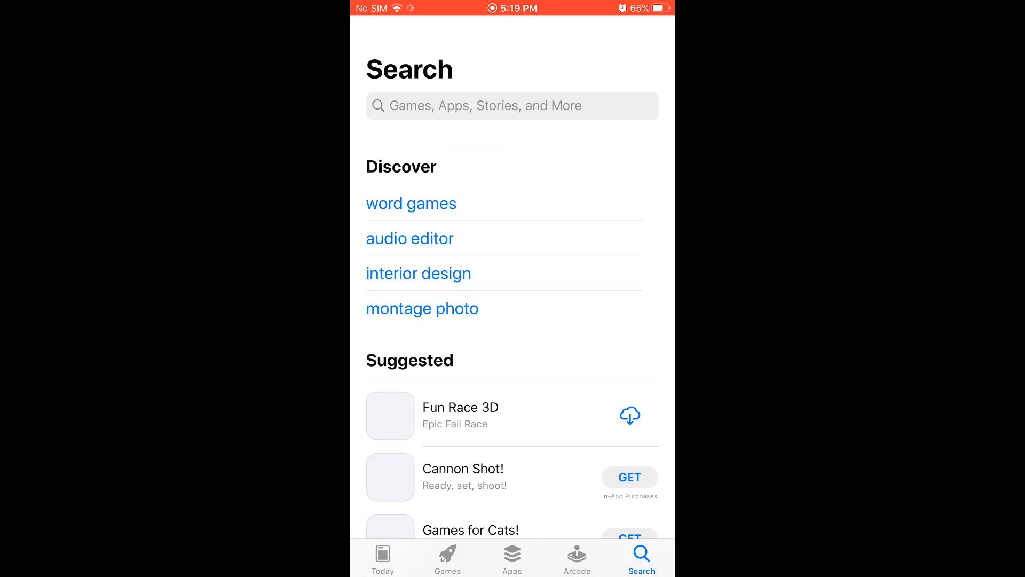
# Switch from the App Store back to UC Browser showing the Trudeau quantum computing video.
pyautogui.write('utube.com/watch?v=Eak_ogYMprk')
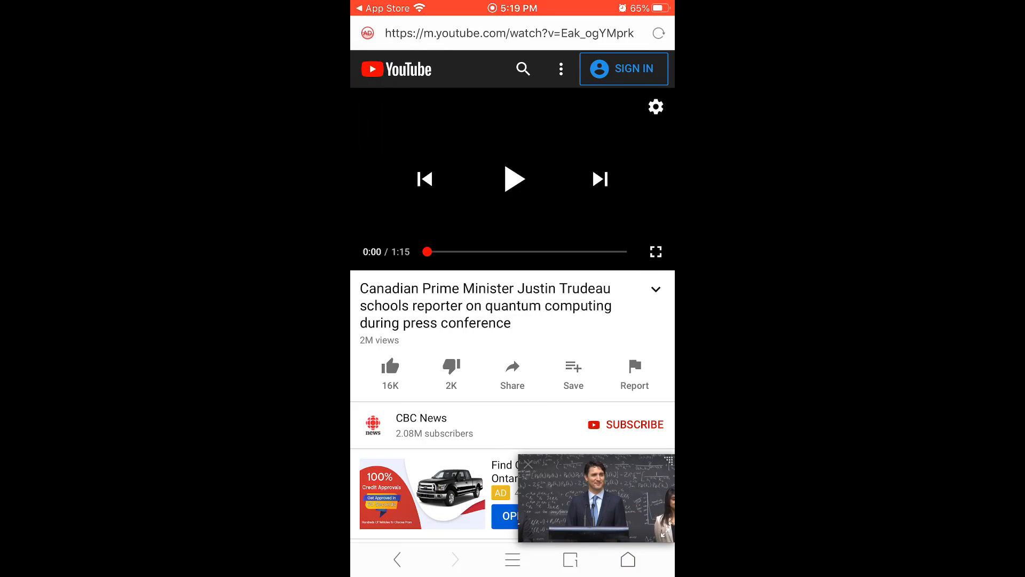
# Play 'Trudeau reacts to Trump's travel ban' from the related videos and pause it around 0:16.
pyautogui.scroll(-3)
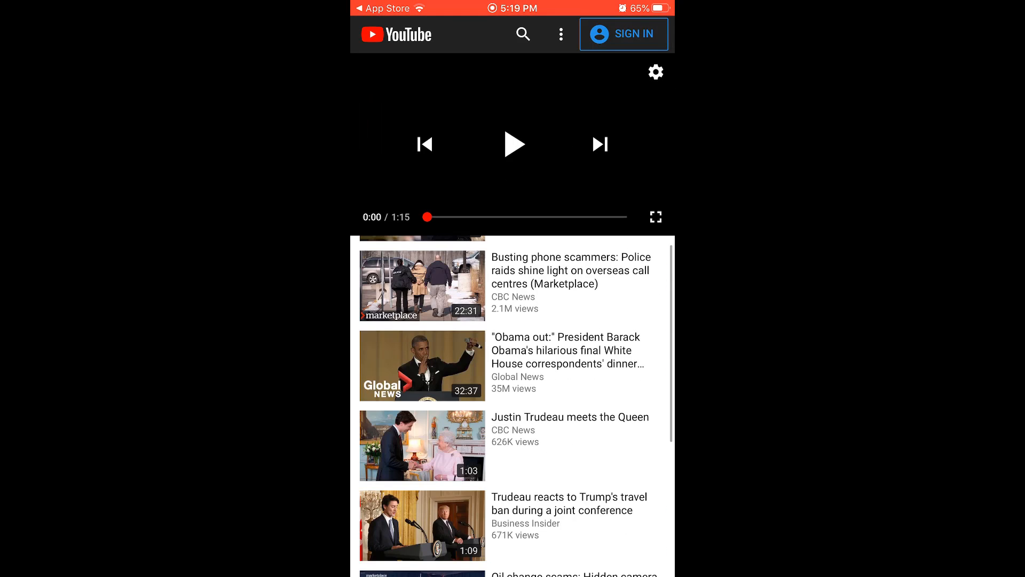
pyautogui.click(422, 525)
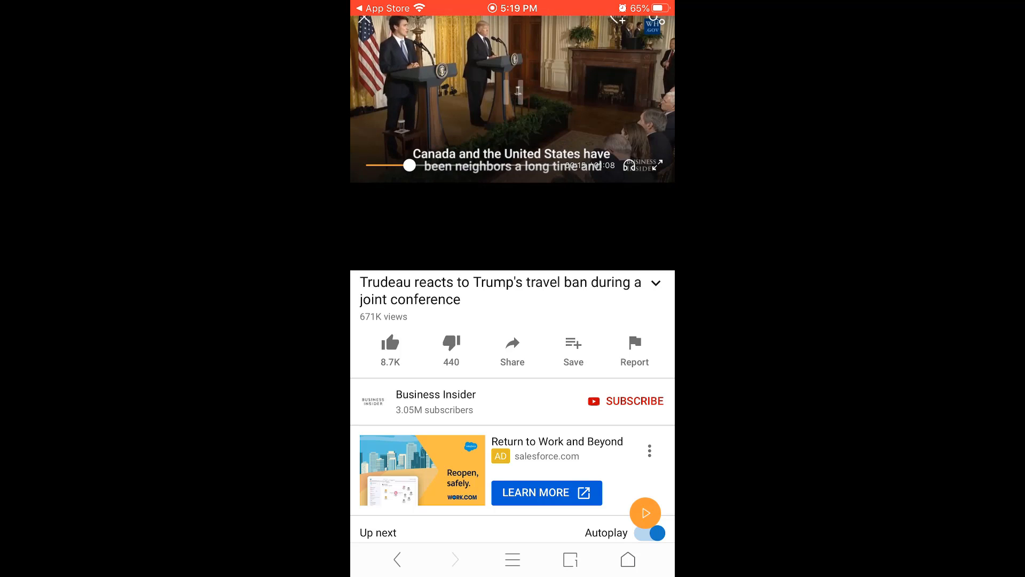
pyautogui.click(512, 91)
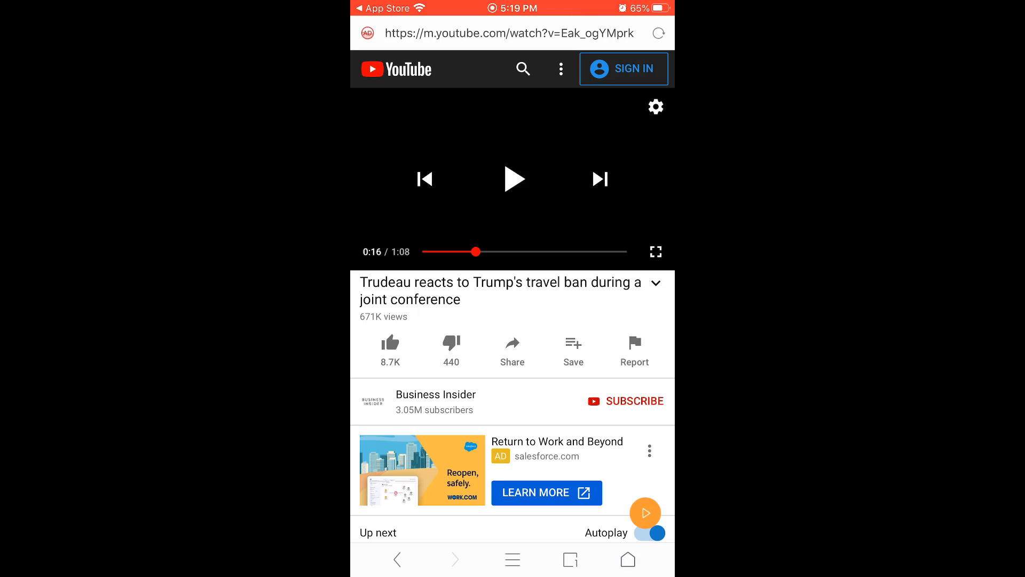